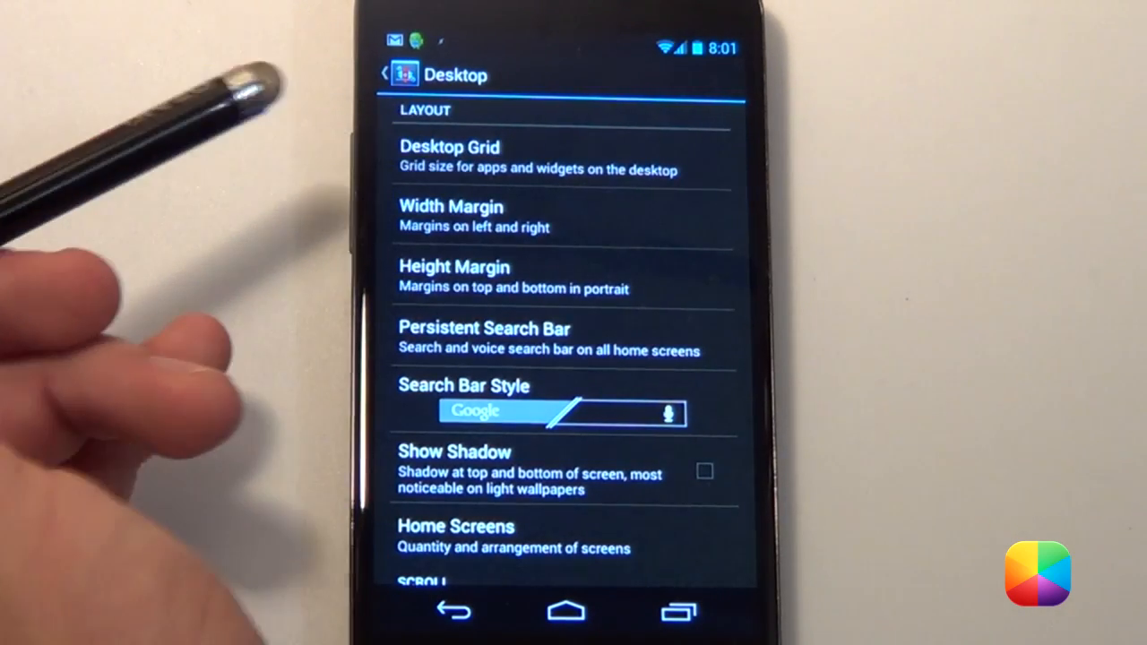
Step: Open the Desktop Grid setting to choose 16 rows by 12 columns
click(450, 147)
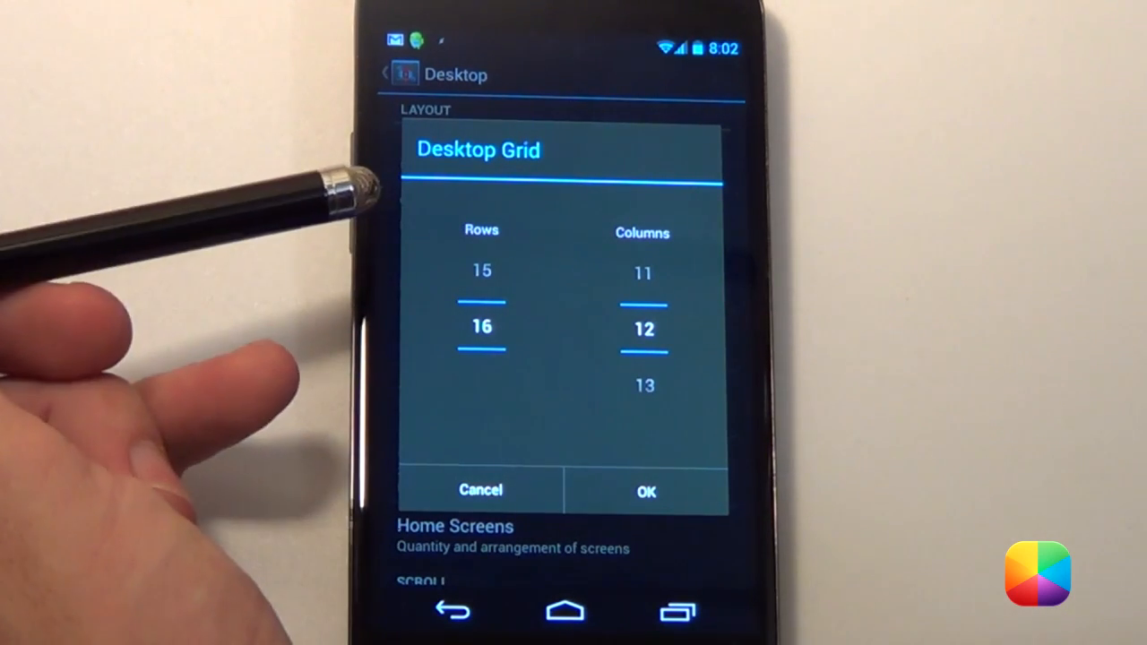
mouse_move(439, 206)
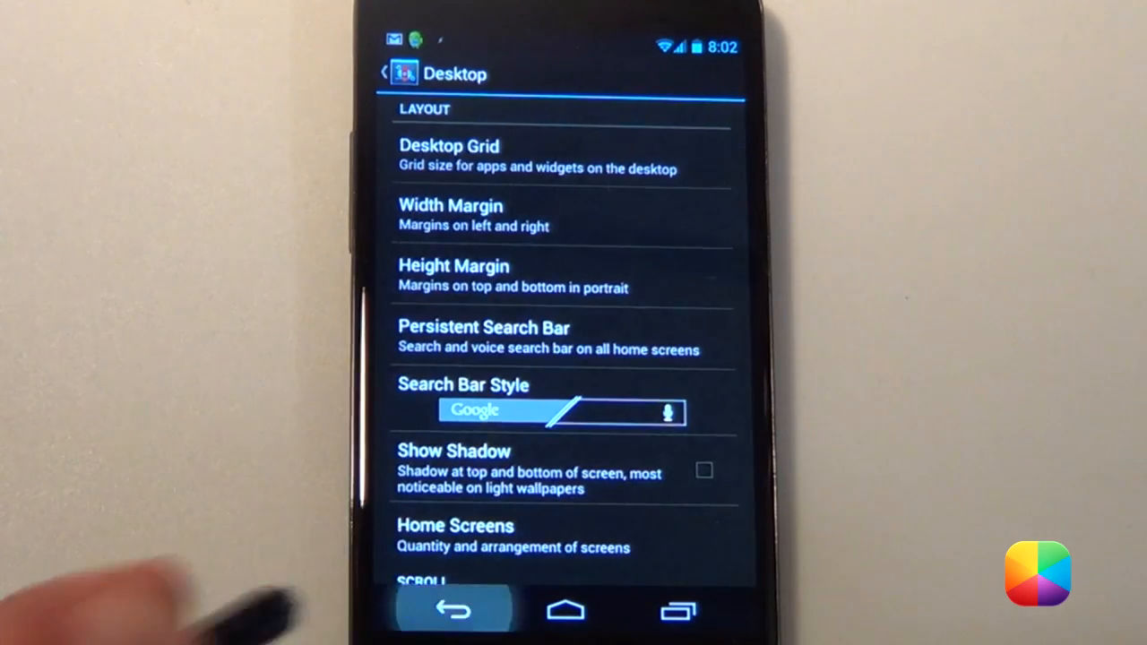
Step: Enable Resize all widgets, Widget Overlap and Overlap when placing in Desktop settings, then go back
click(451, 611)
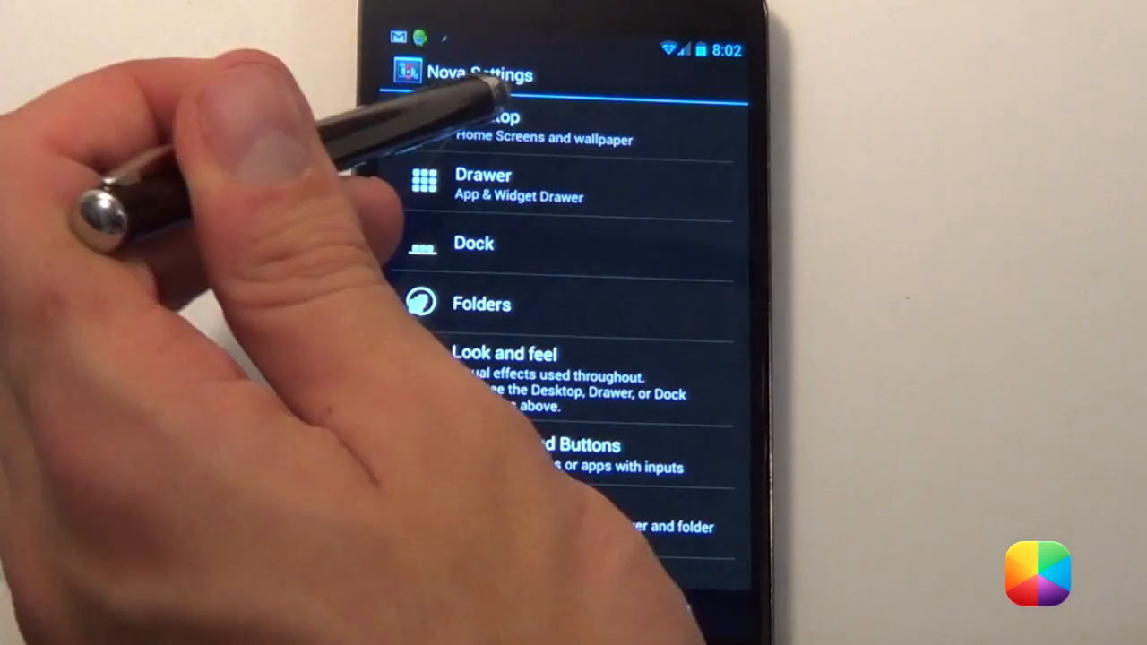
click(528, 126)
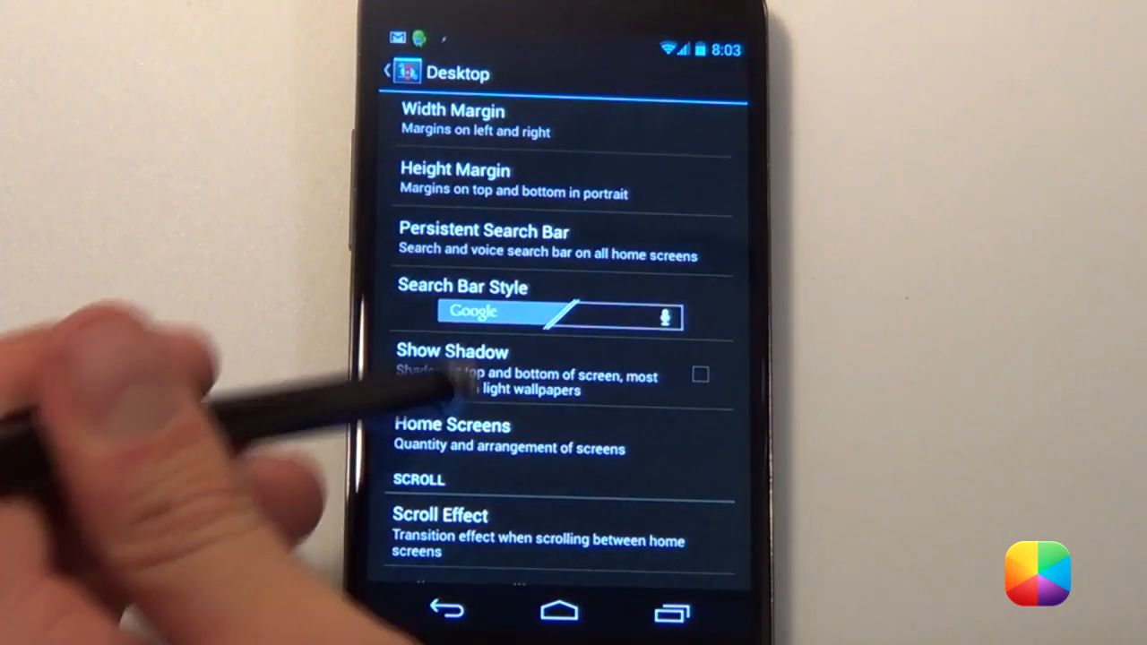
scroll(down, 3)
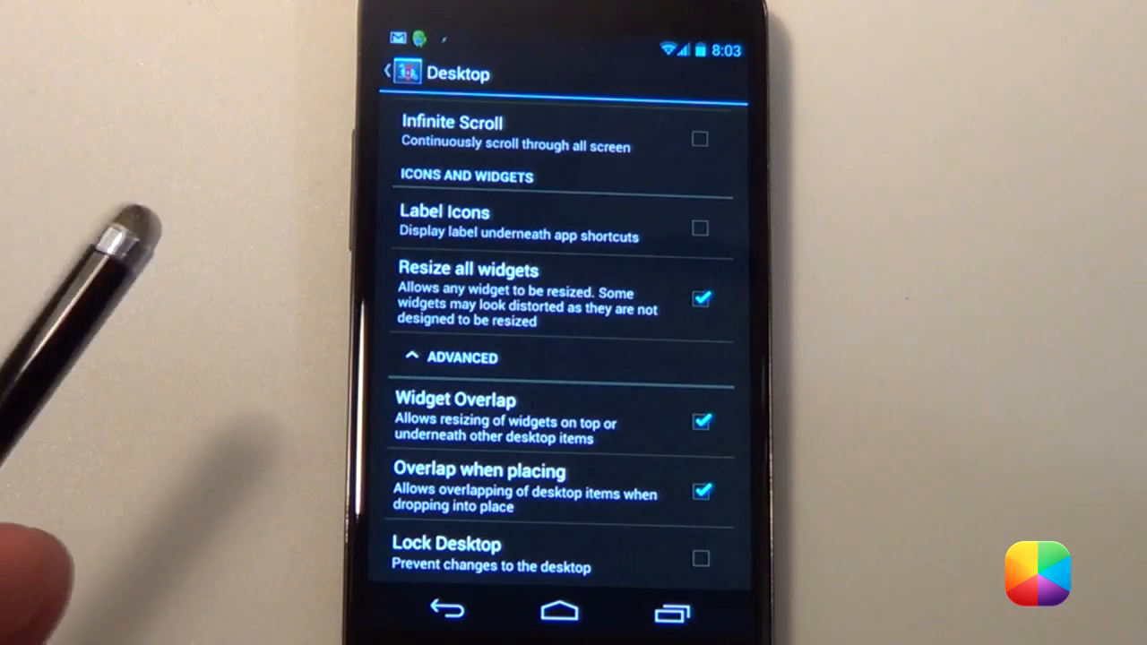
click(391, 72)
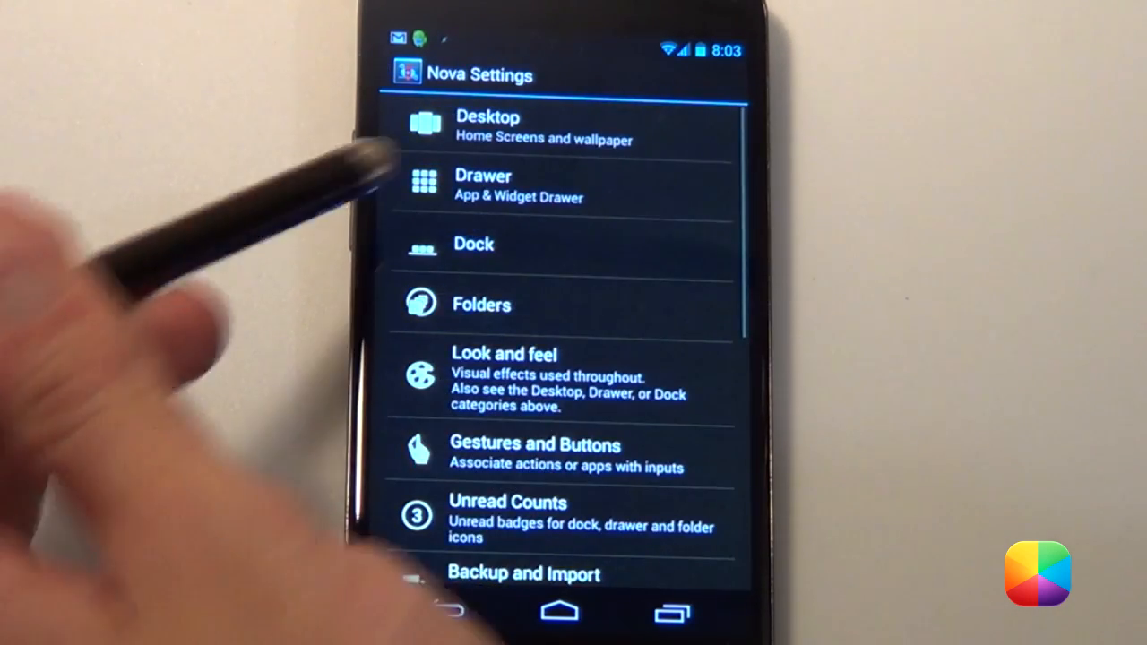
Step: Keep Enable Dock and Dock as Overlay checked in Dock settings, then open the wallpaper source chooser
click(474, 244)
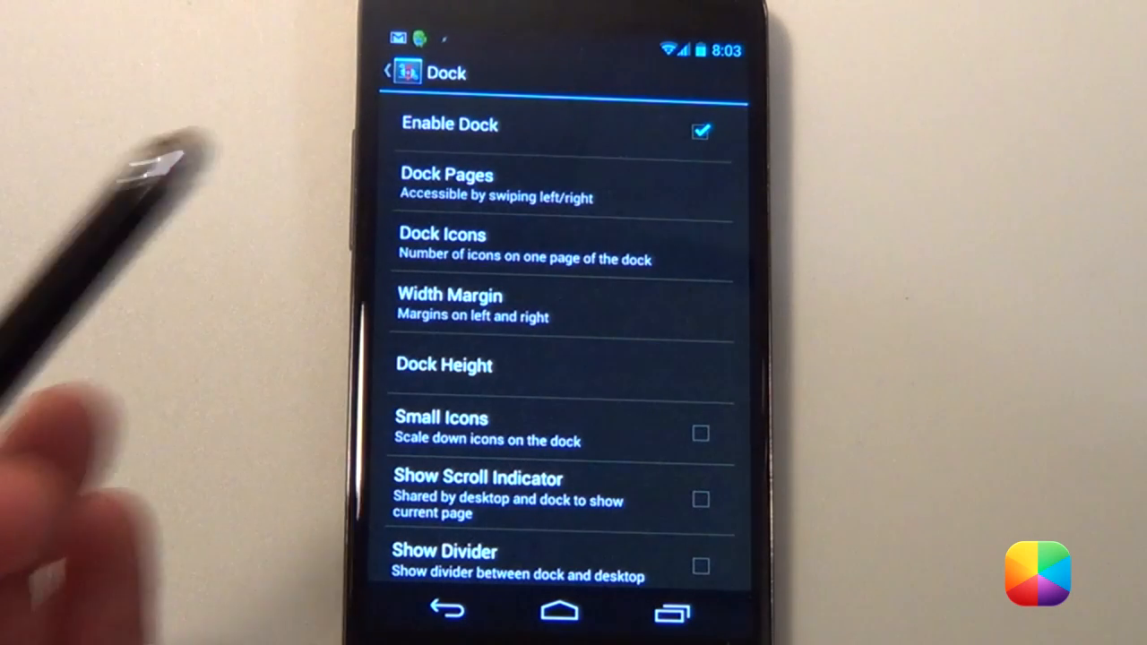
mouse_move(116, 314)
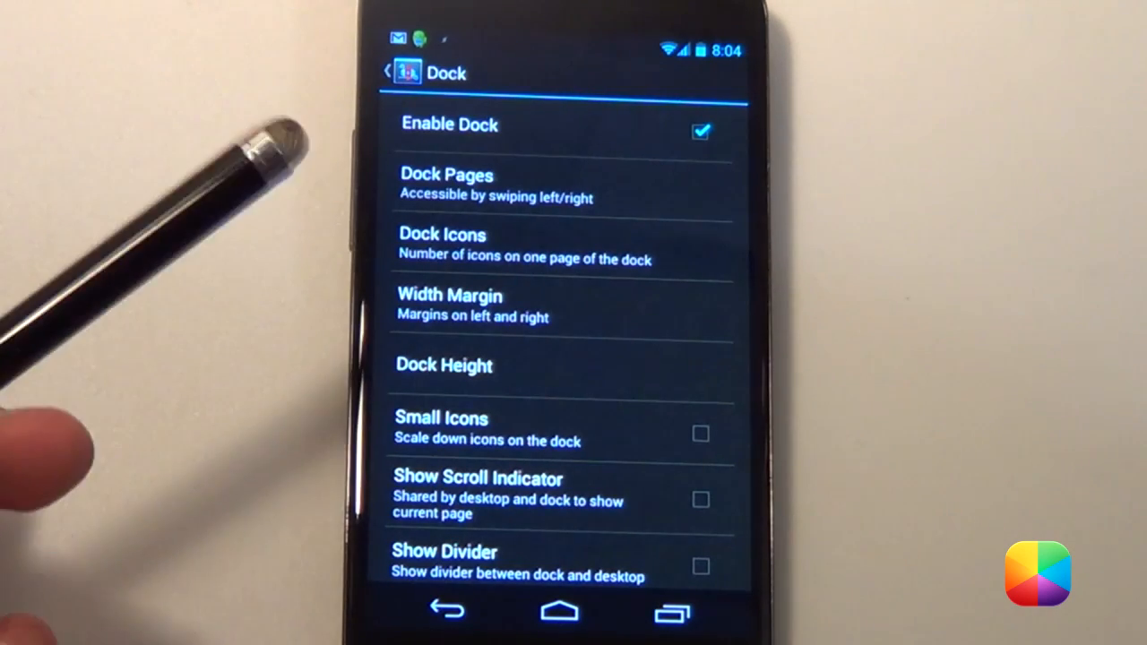
scroll(down, 3)
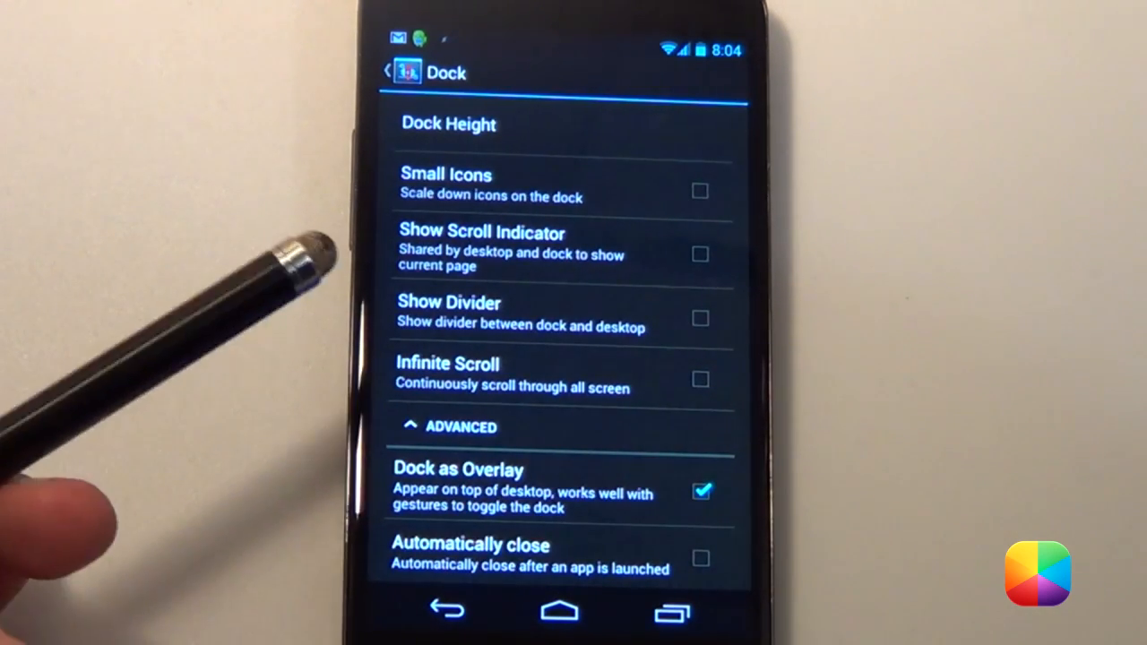
click(394, 72)
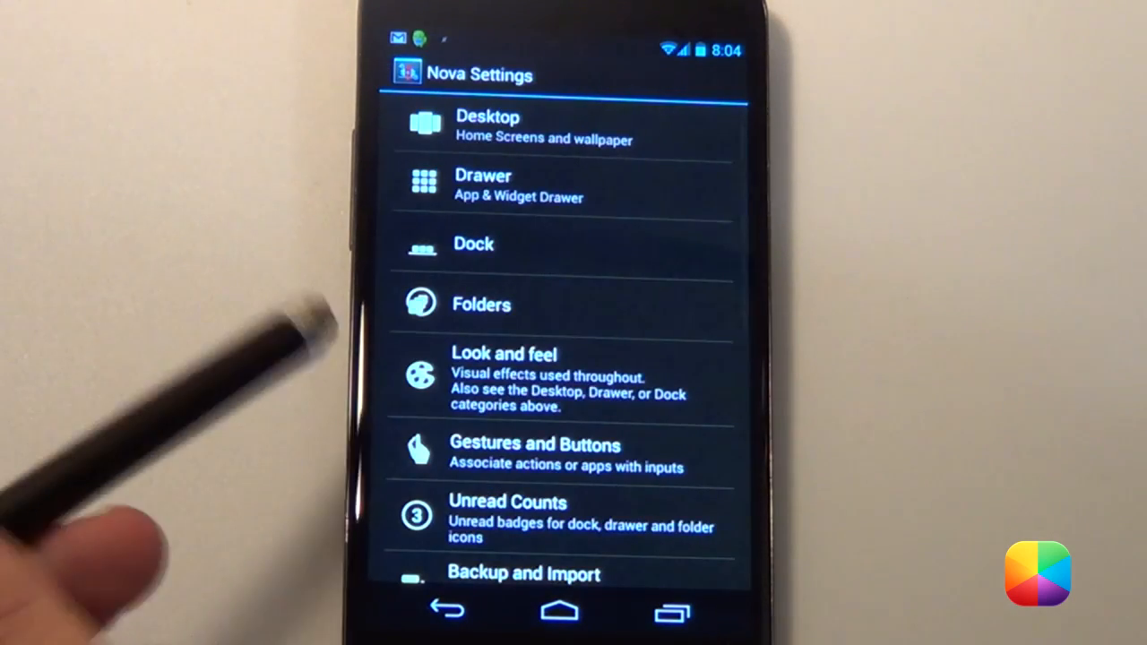
scroll(down, 3)
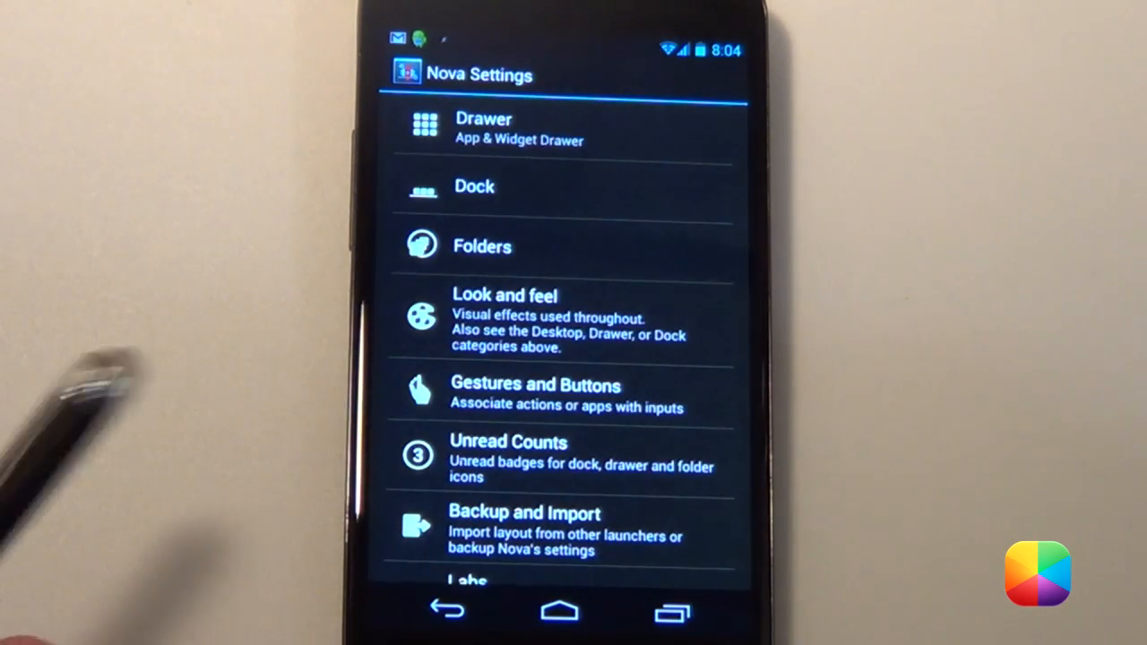
click(510, 457)
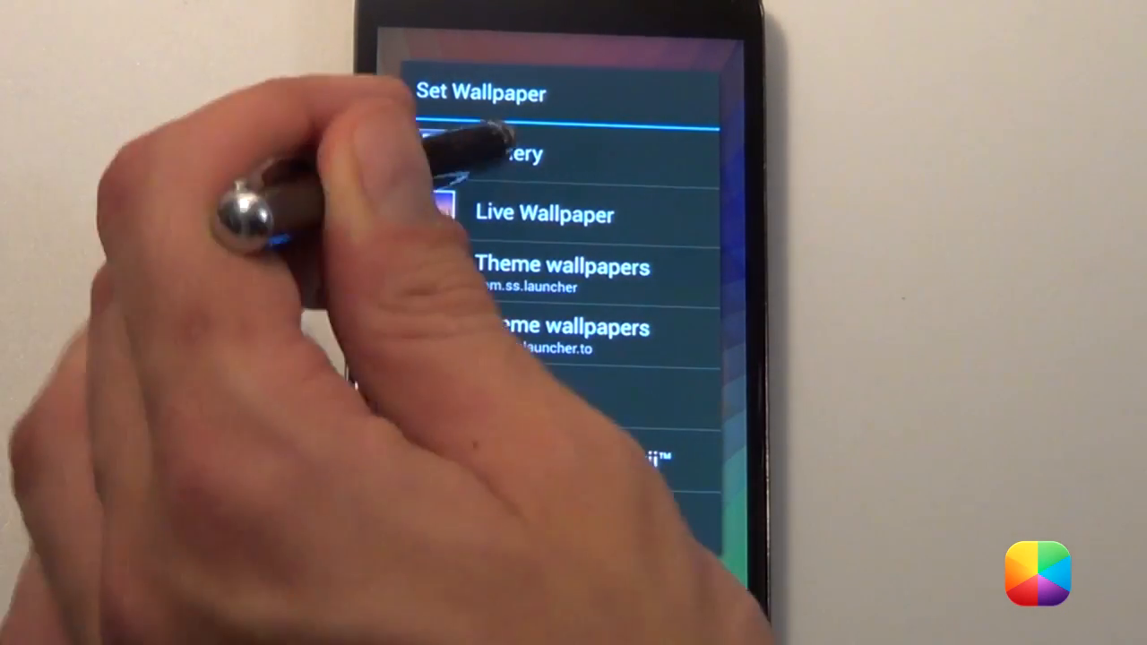
Step: Pick the custom photo from Gallery and confirm its crop as the wallpaper
click(529, 154)
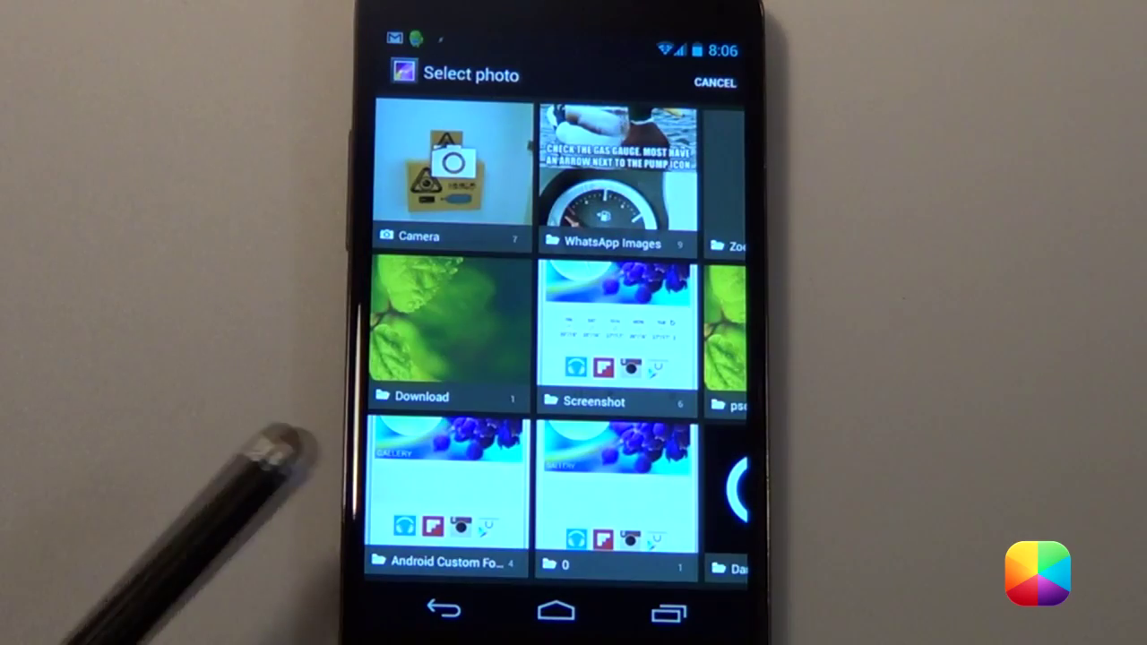
click(618, 323)
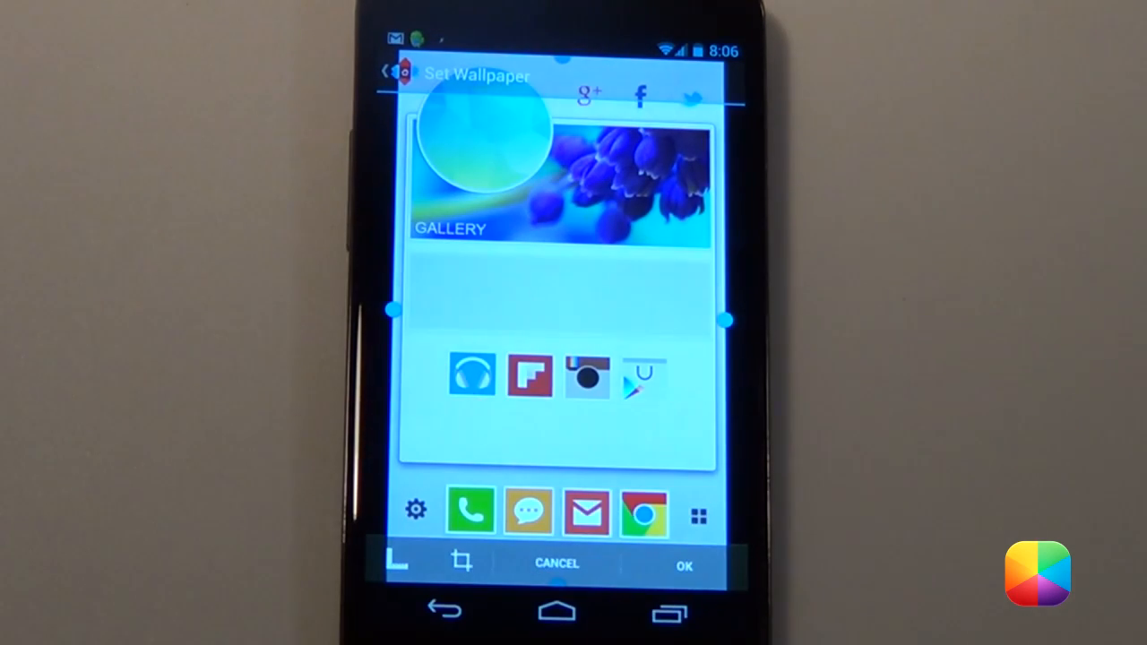
click(686, 564)
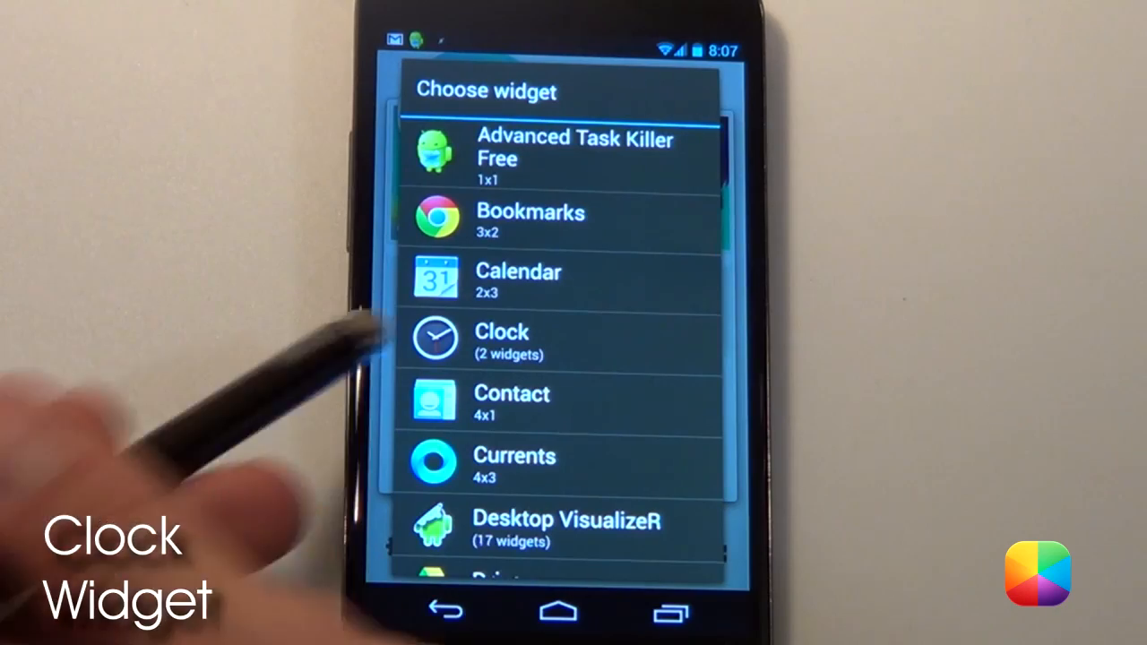
Step: Choose the Clock widget from the Choose widget list
click(500, 338)
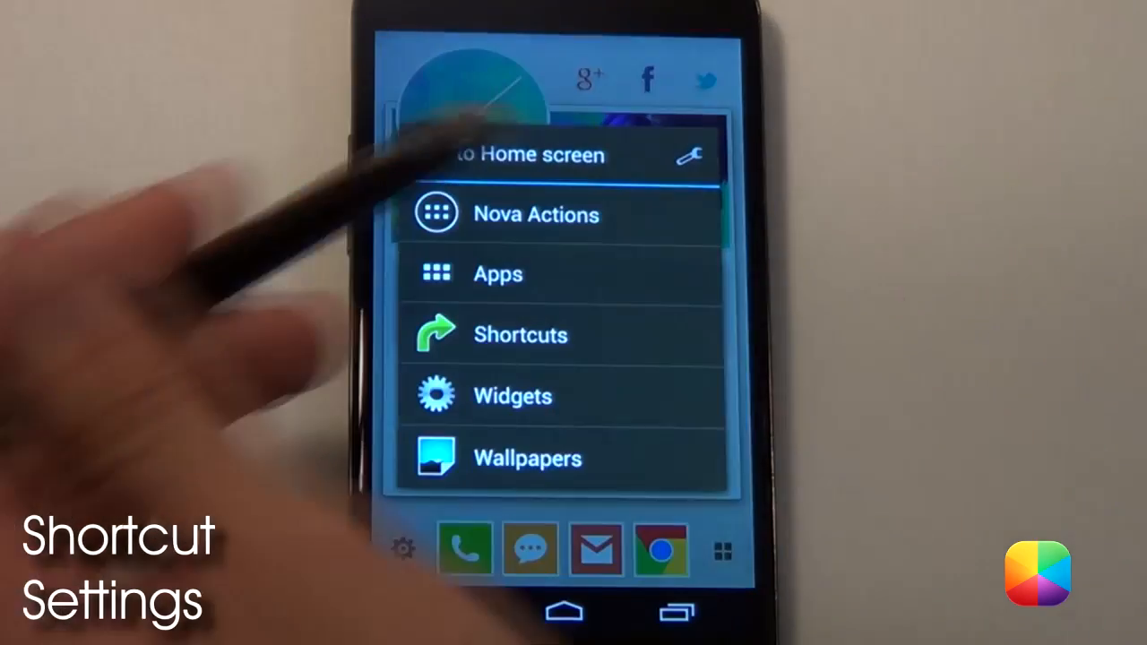
Step: Browse the add-apps list and choose the shortcut's new icon source in the Icon dialog
click(499, 274)
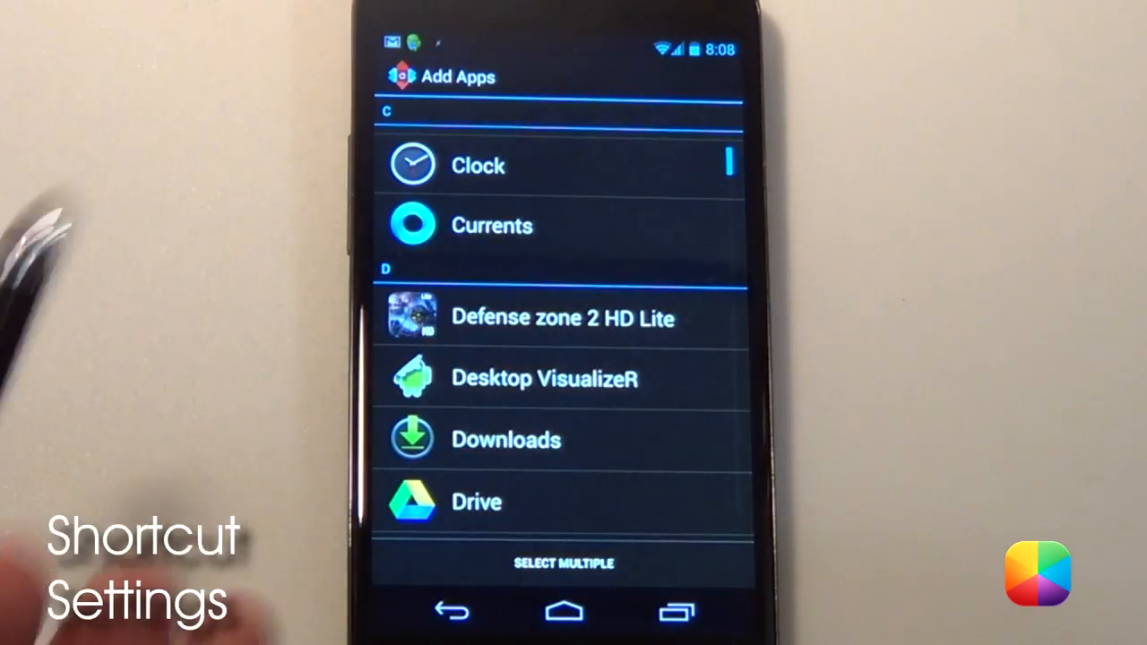
scroll(down, 3)
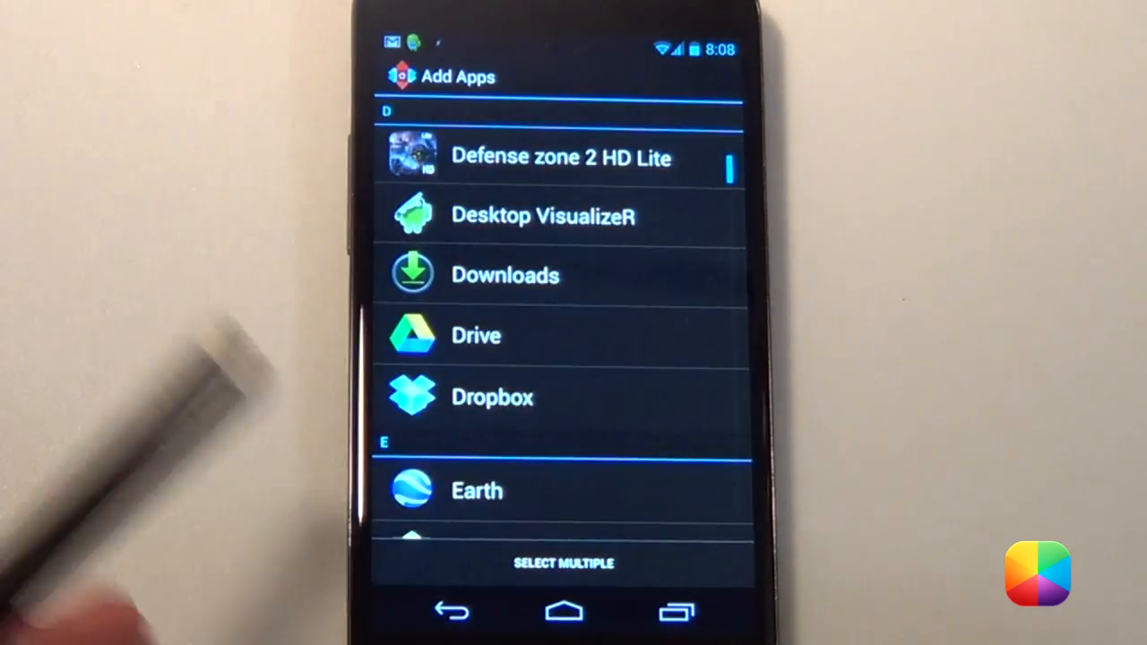
scroll(down, 3)
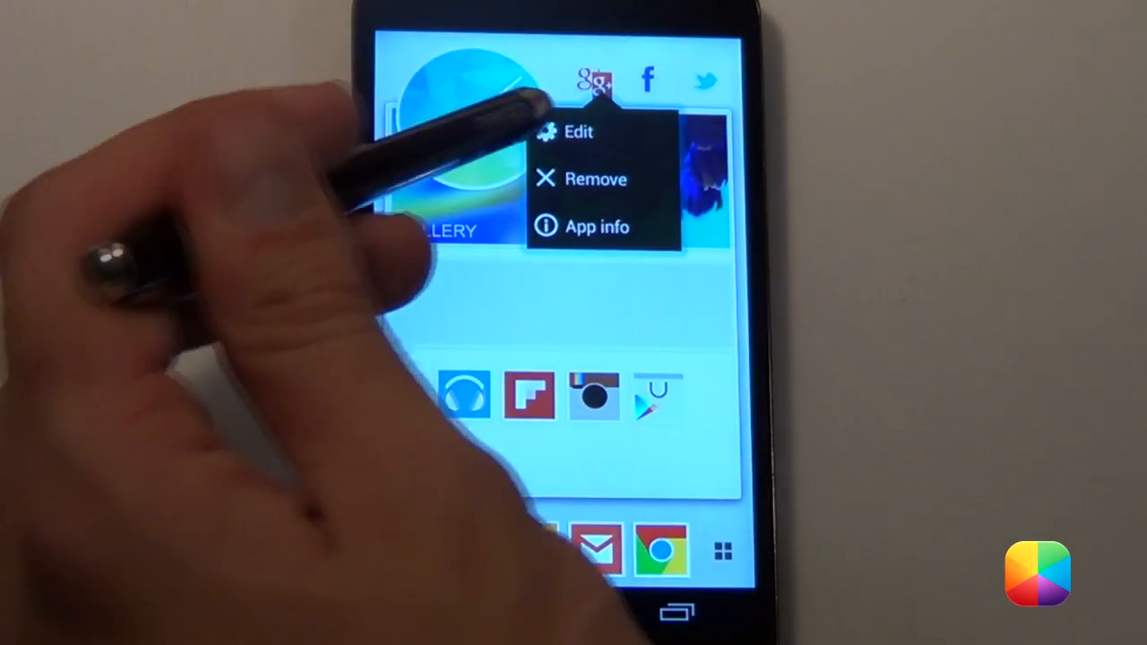
click(584, 133)
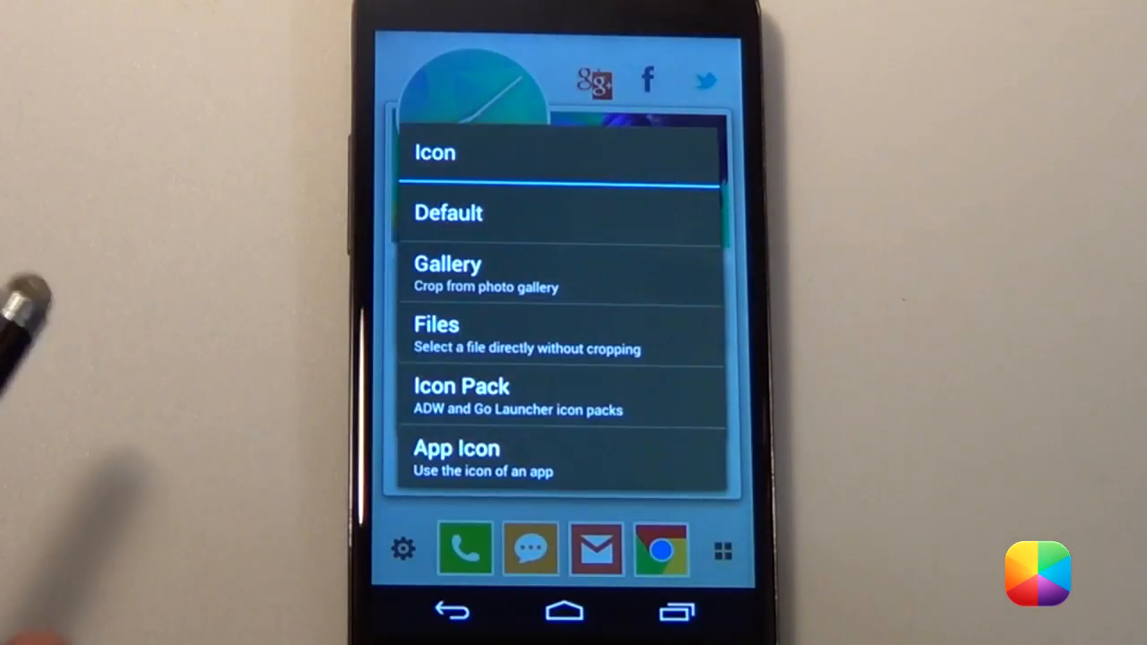
click(446, 273)
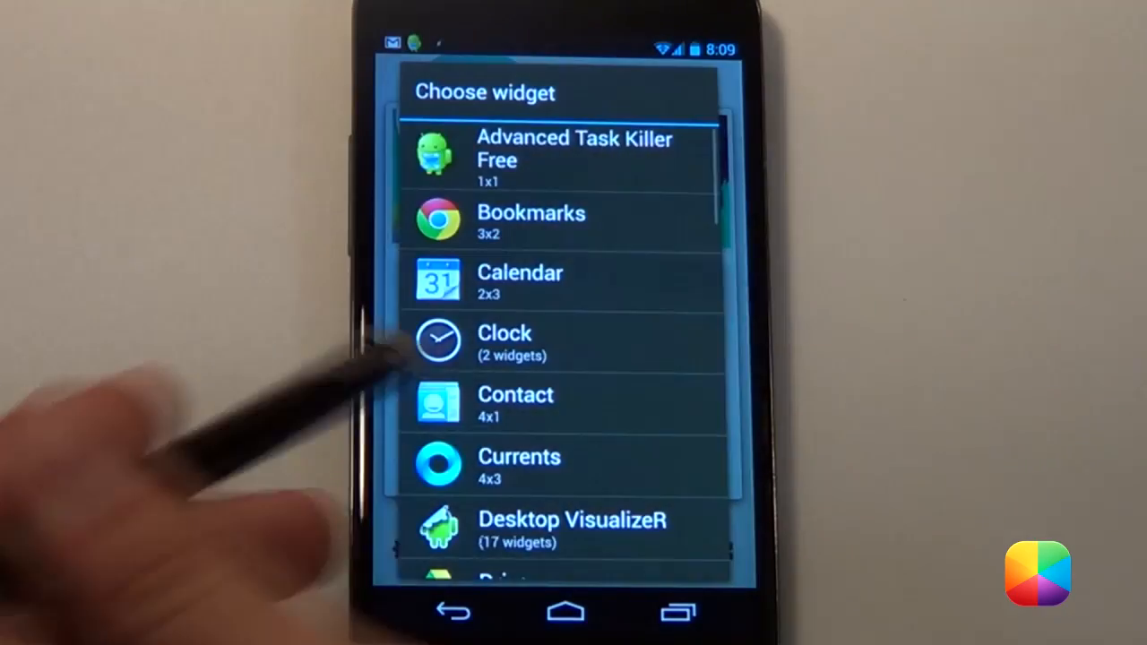
Step: Scroll the Choose widget list toward Desktop VisualizeR
scroll(down, 3)
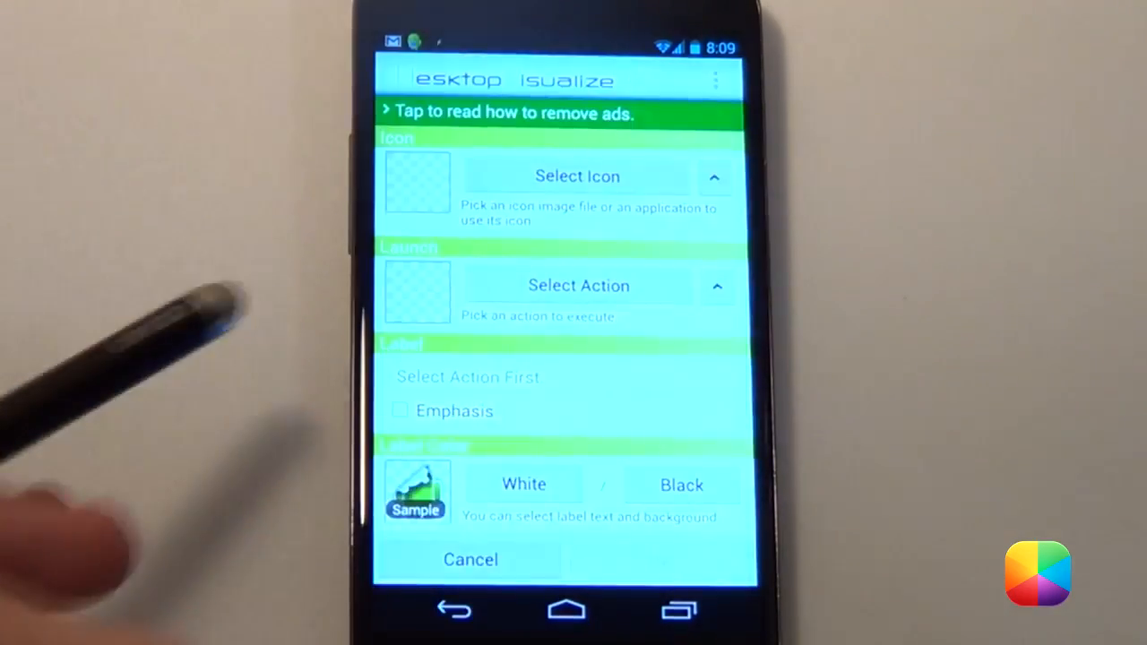
Step: Set the widget icon to the Blank.png image file from Gallery
click(573, 176)
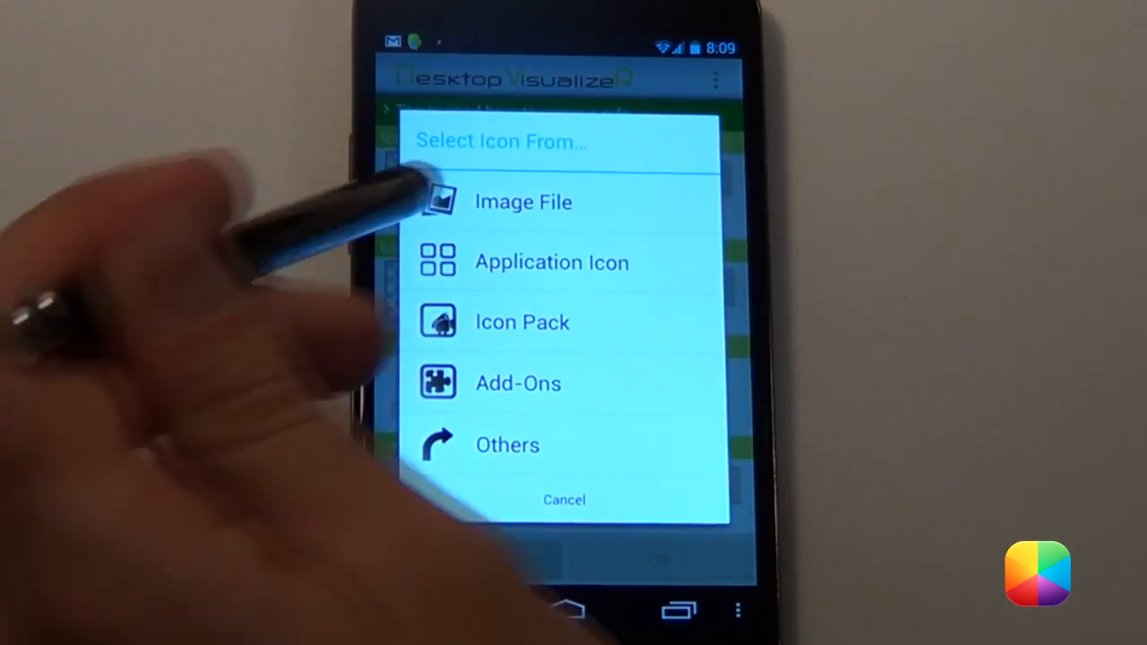
click(524, 201)
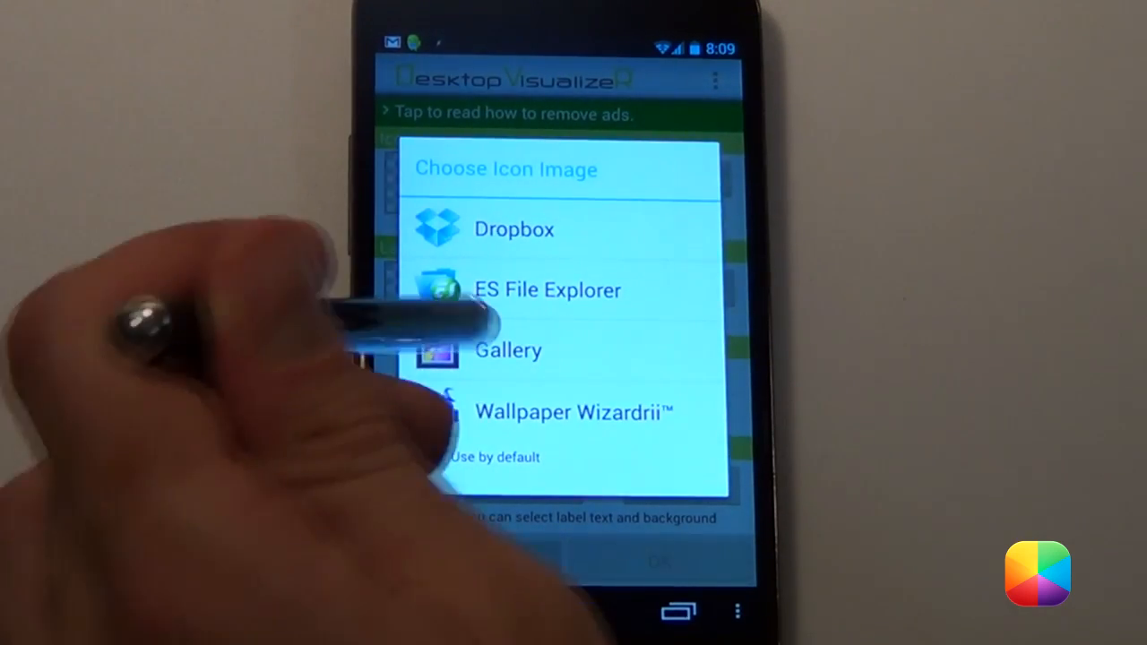
click(509, 349)
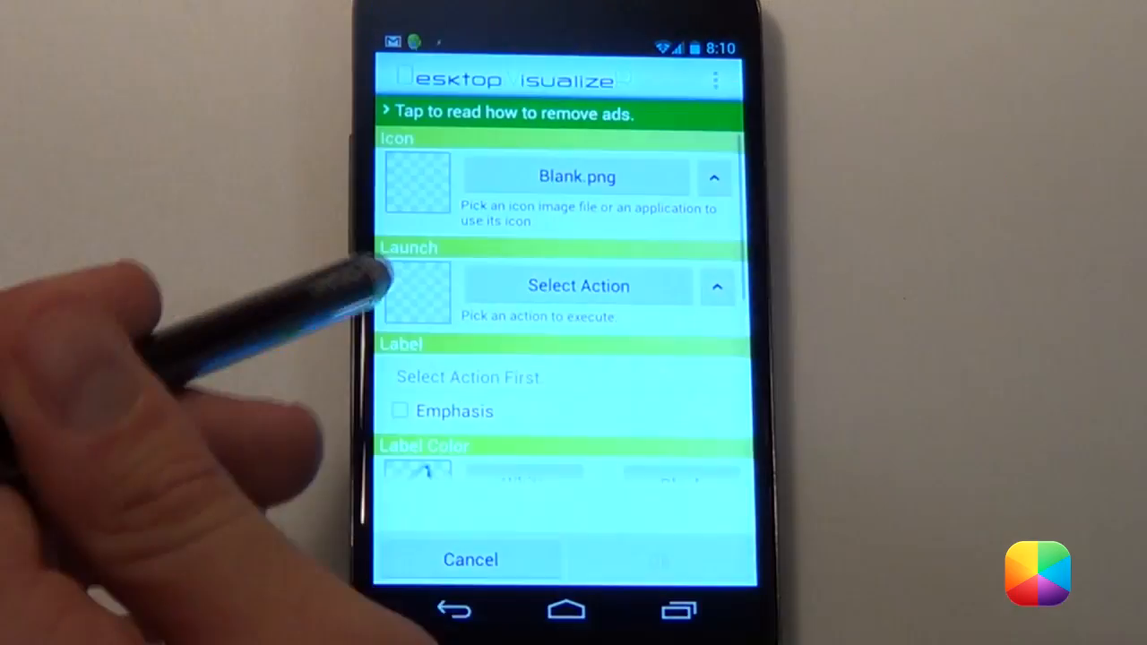
Step: Make the widget launch a chosen application and confirm it onto the home screen
click(577, 285)
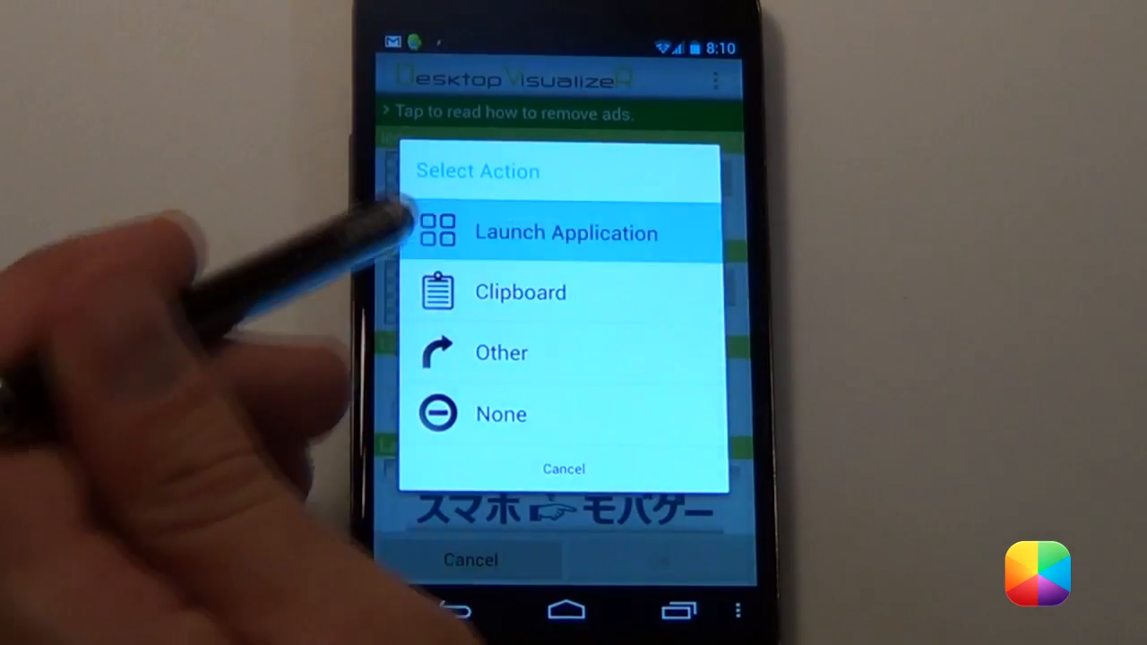
click(566, 233)
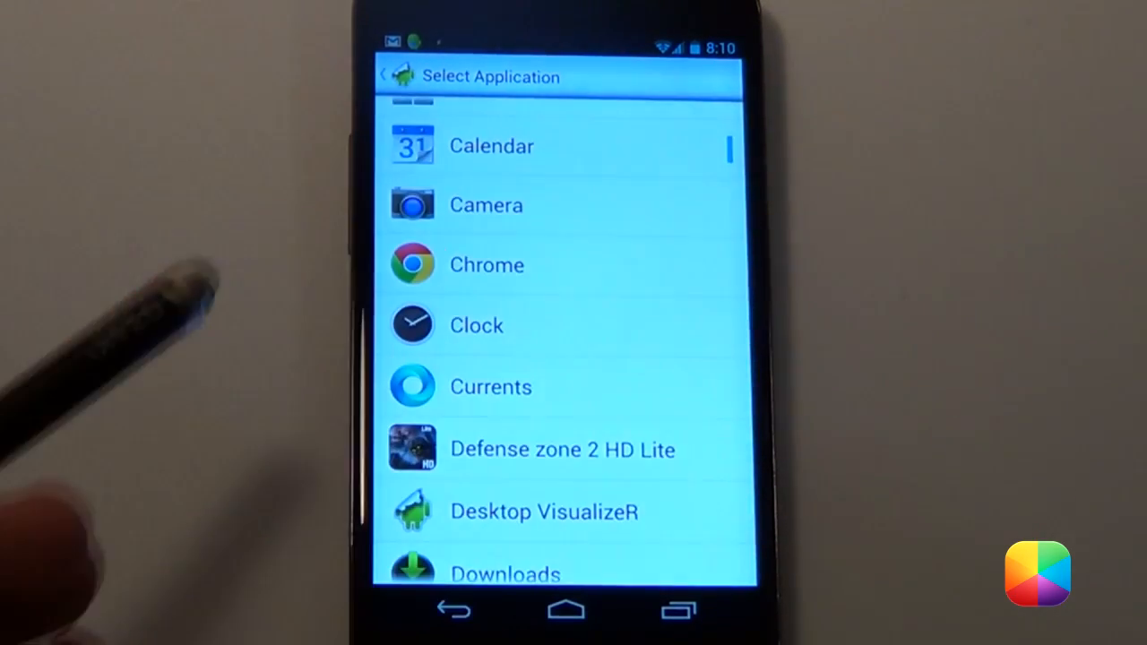
scroll(down, 3)
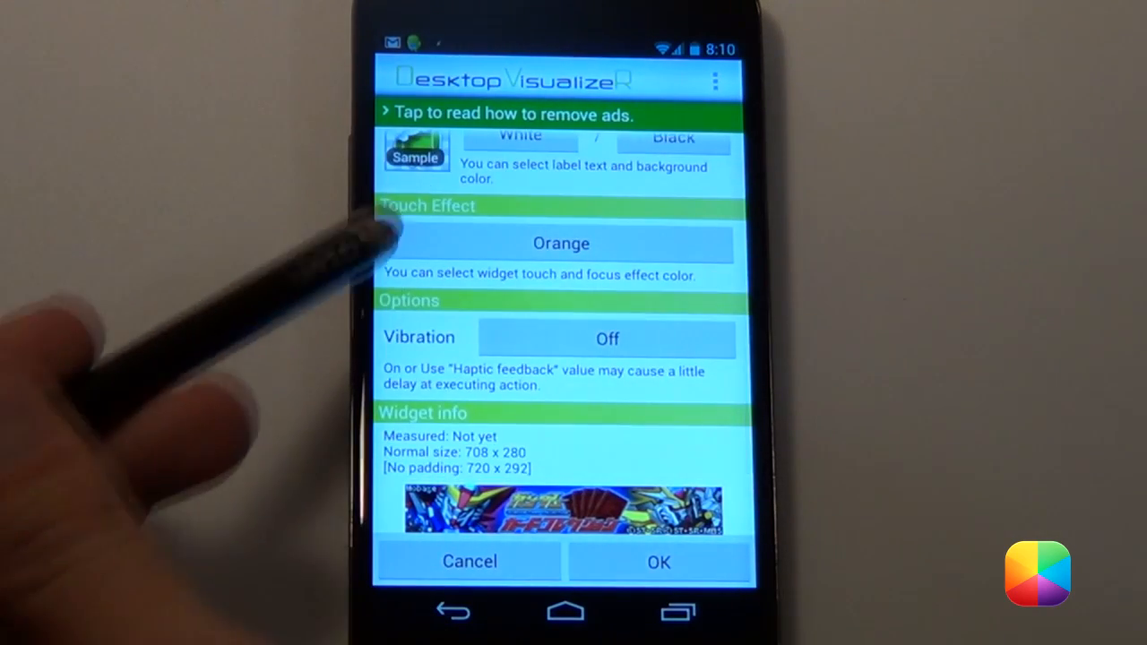
click(560, 244)
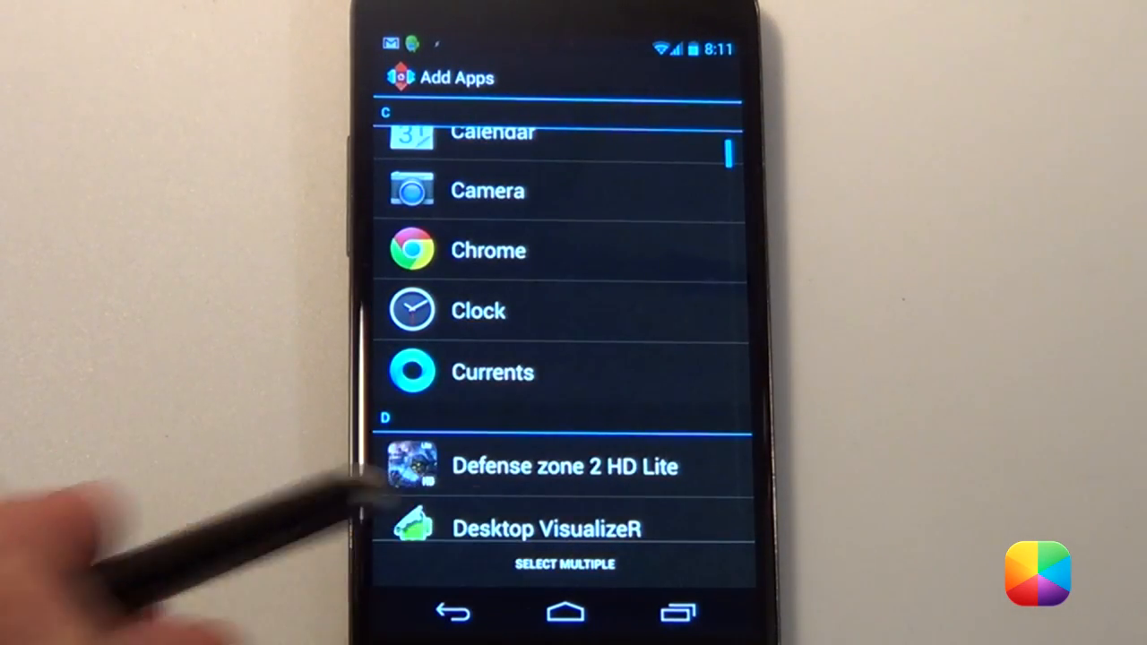
Step: Scroll the home screen before bringing up the Add to Home screen menu
scroll(down, 3)
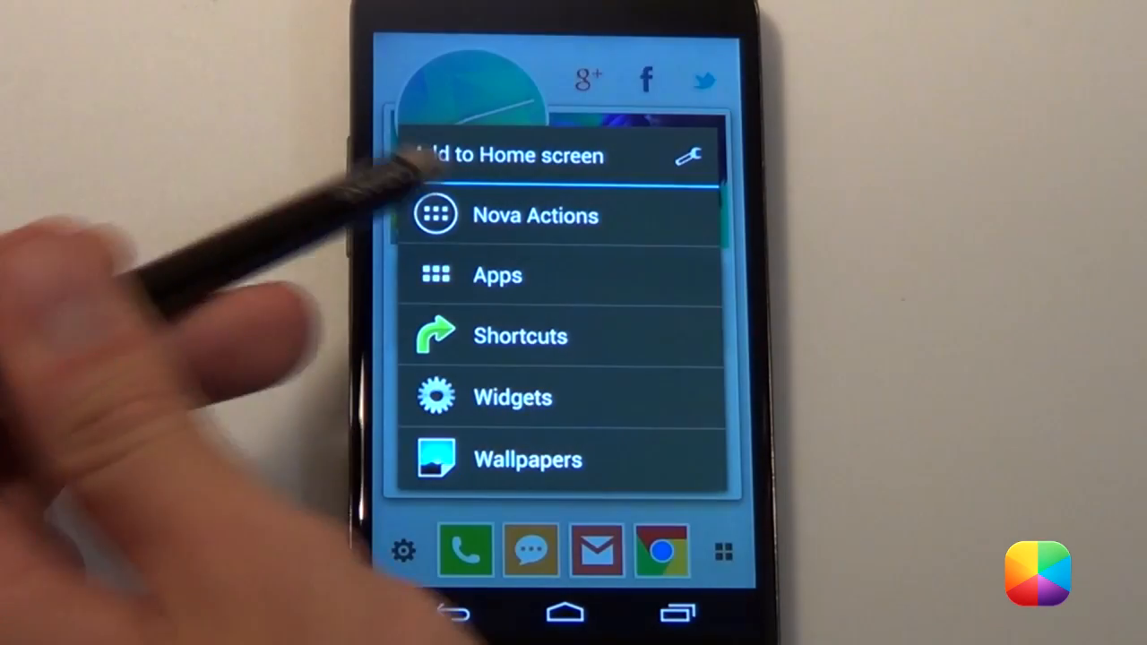
Step: Open the Add Apps list and scroll through the installed apps to add
click(534, 215)
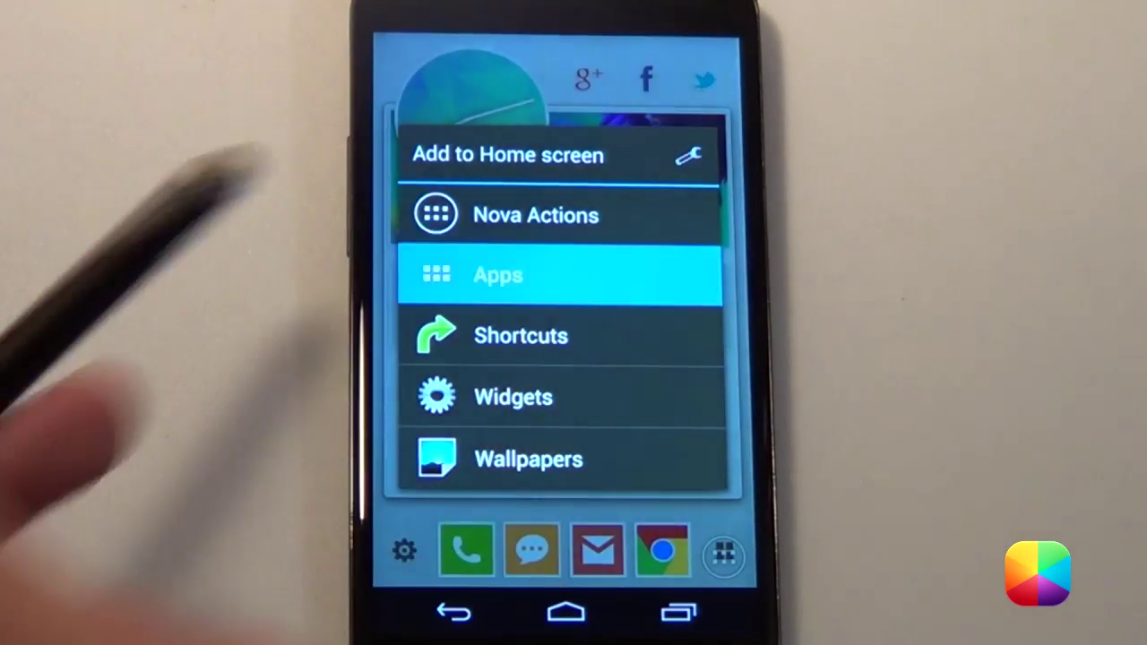
click(499, 276)
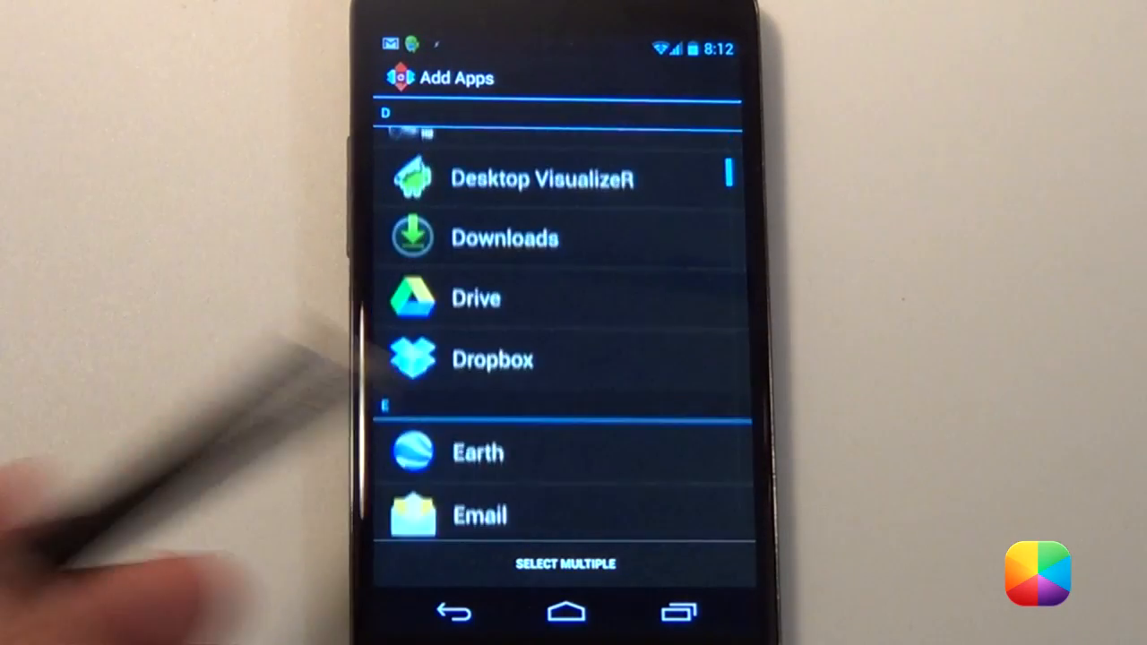
scroll(down, 3)
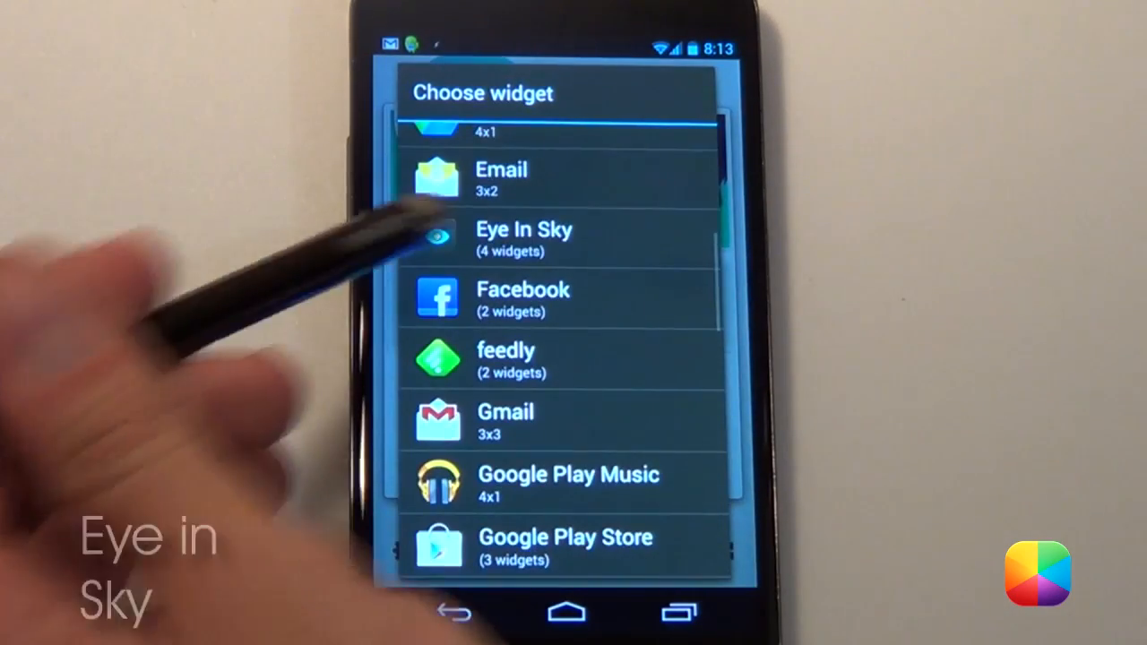
Step: Place the Eye In Sky weather widget, accepting its Widget Configuration with Ok
click(523, 240)
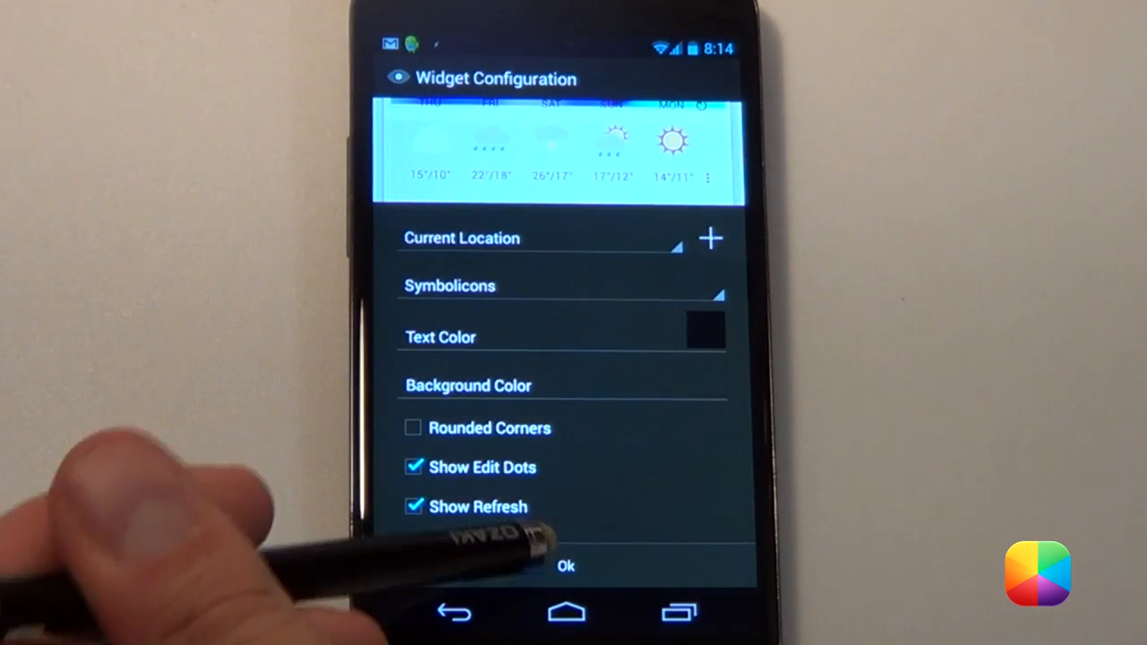
click(567, 566)
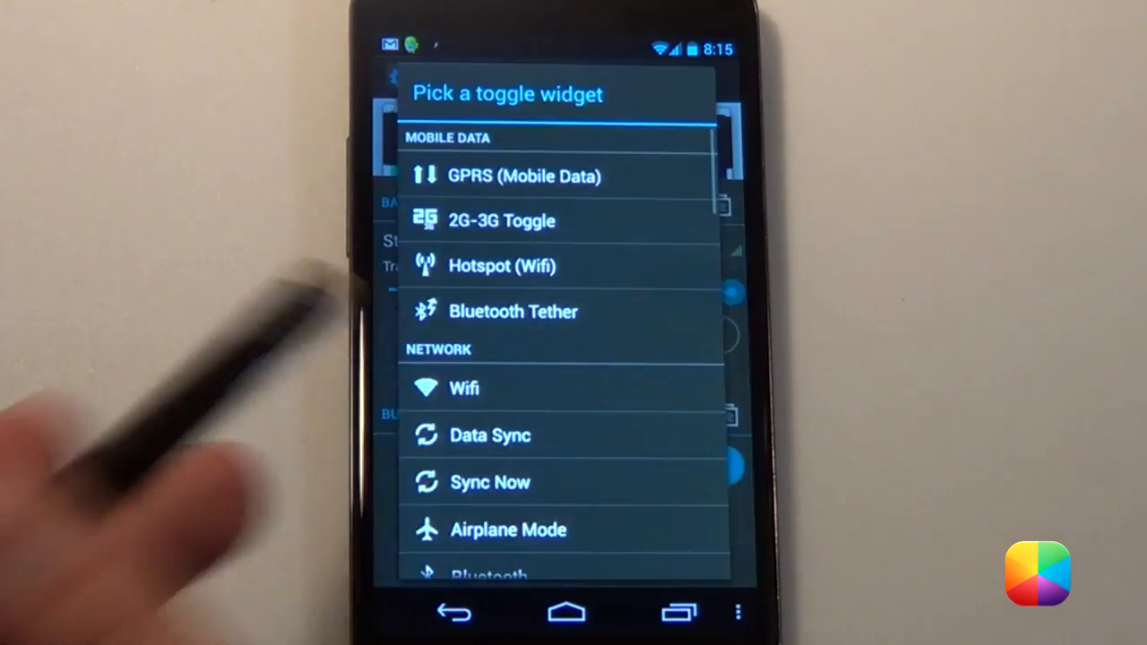
Step: Choose a grey so ARGB reads FF949494 and apply it with Set Color
scroll(down, 3)
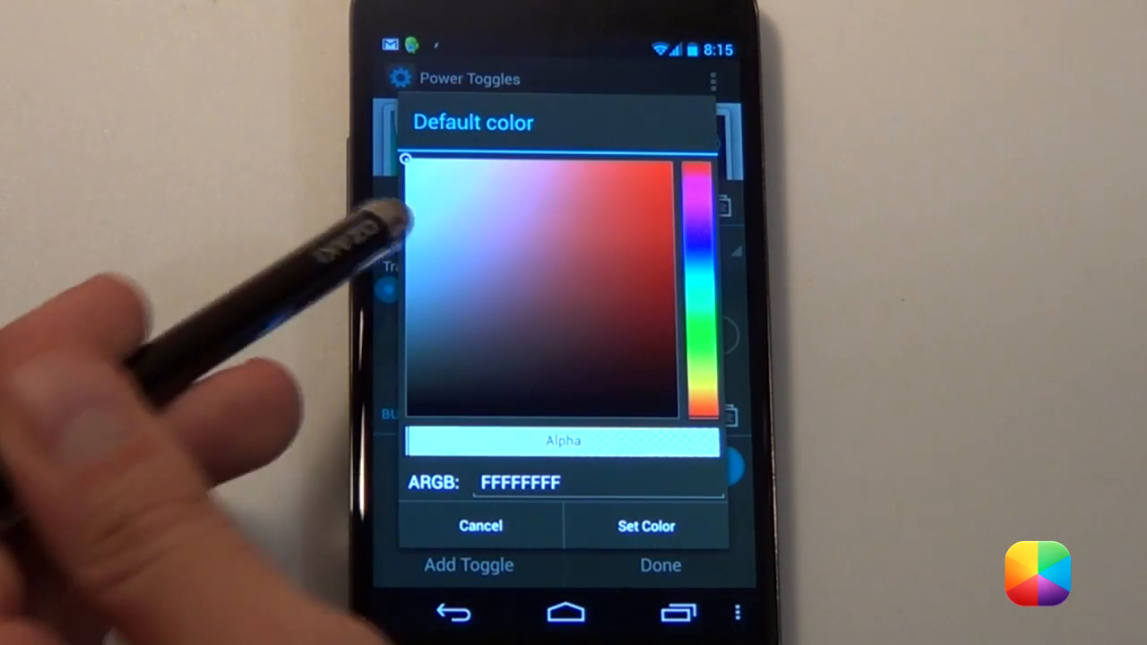
click(412, 265)
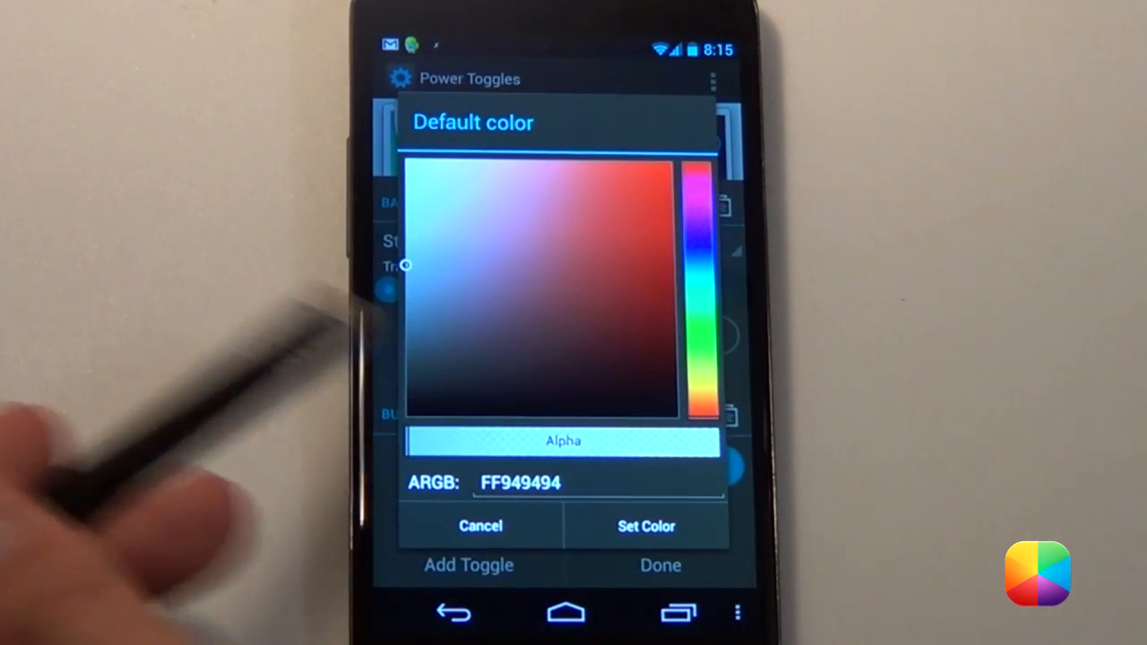
click(480, 528)
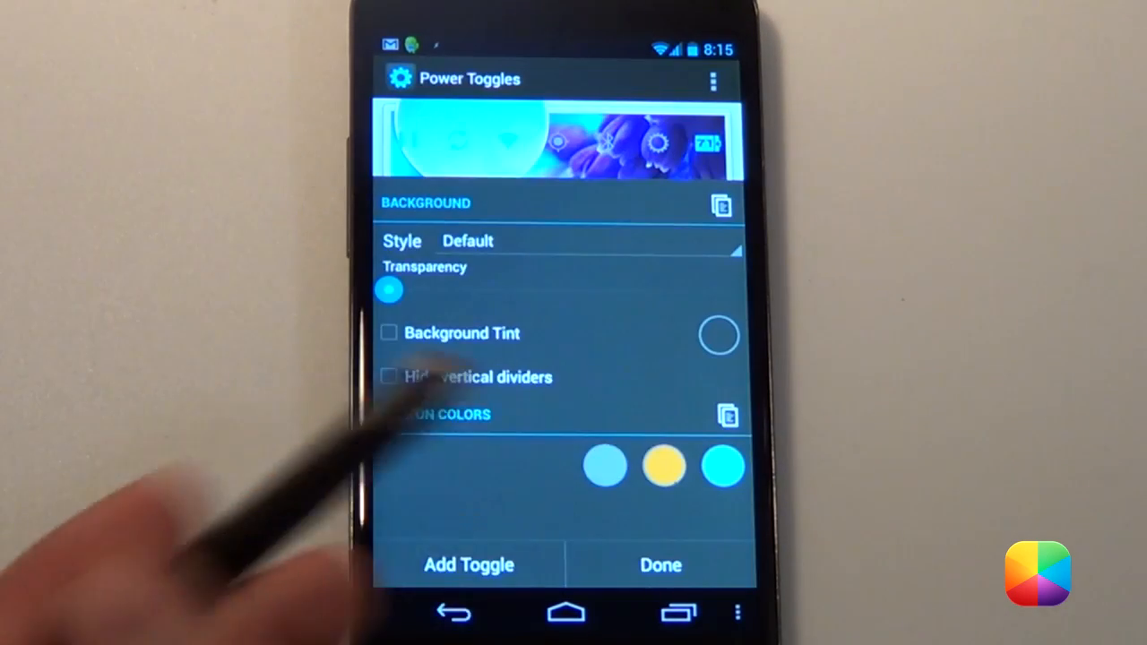